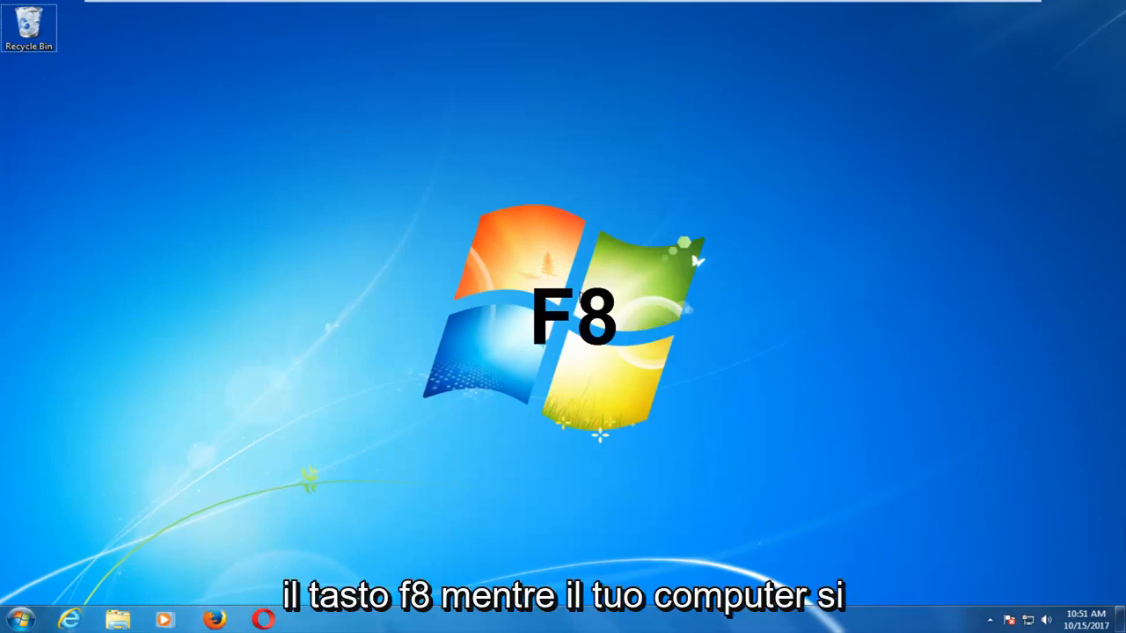
# Restart the computer from the Start menu's Shut down options
pyautogui.click(18, 618)
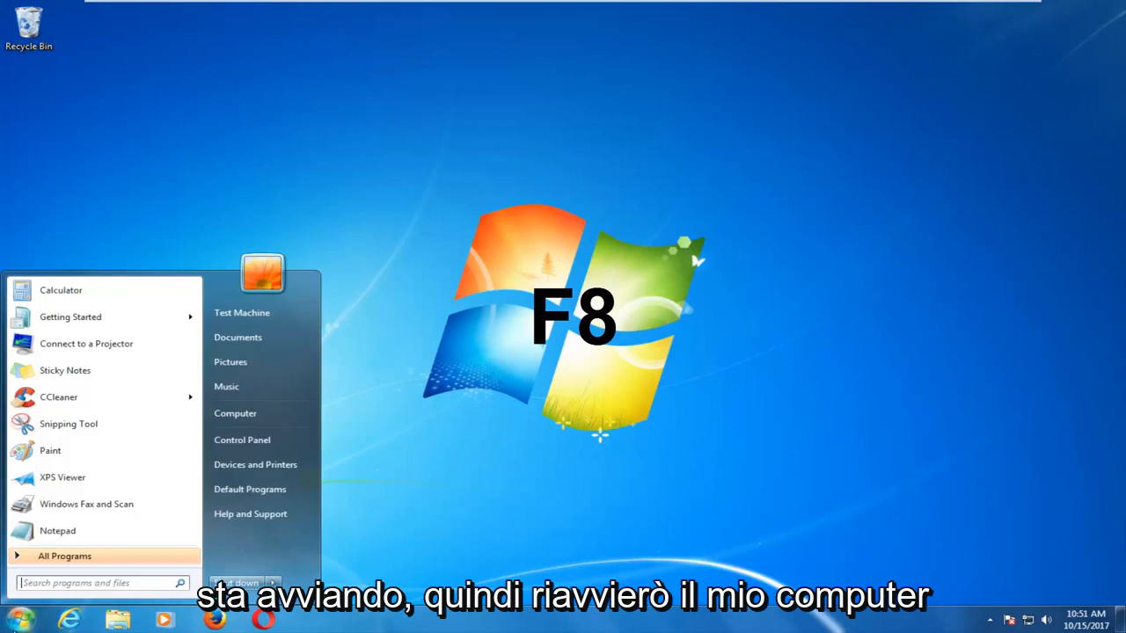
pyautogui.click(274, 584)
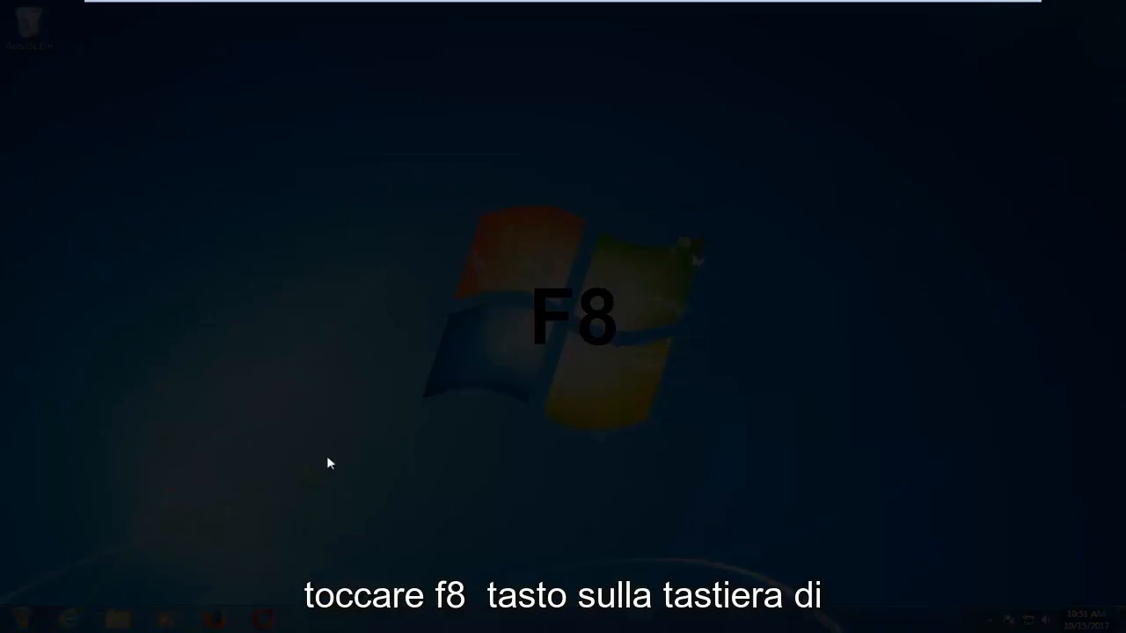
pyautogui.press('F8')
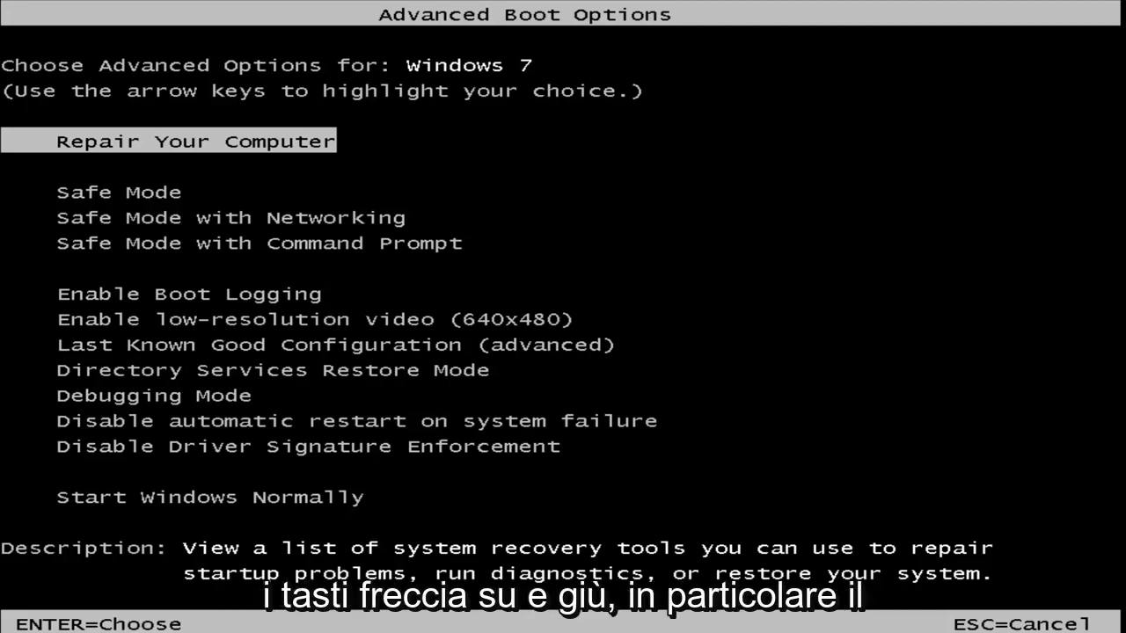
# Move the boot menu highlight down past the safe mode options to Disable Driver Signature Enforcement
pyautogui.press('Down')
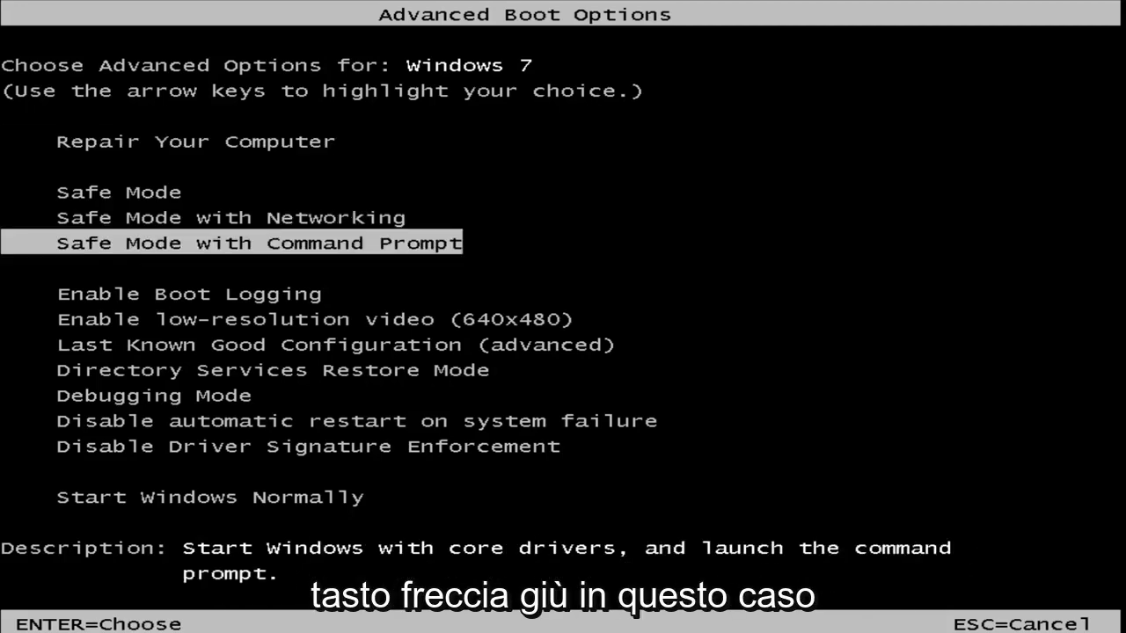
pyautogui.press('down')
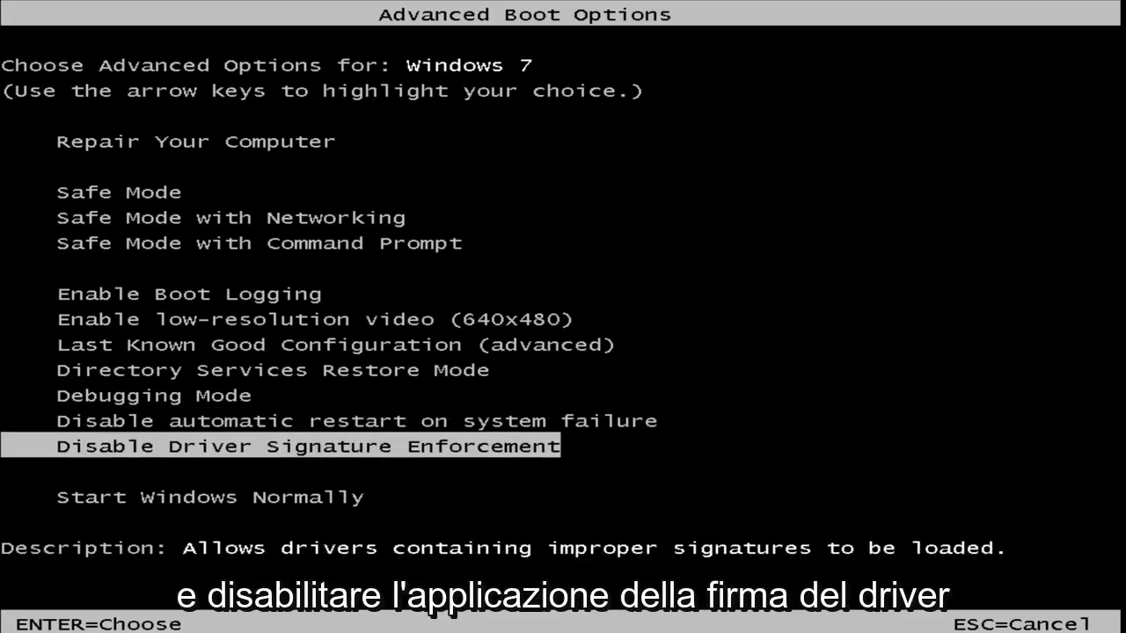